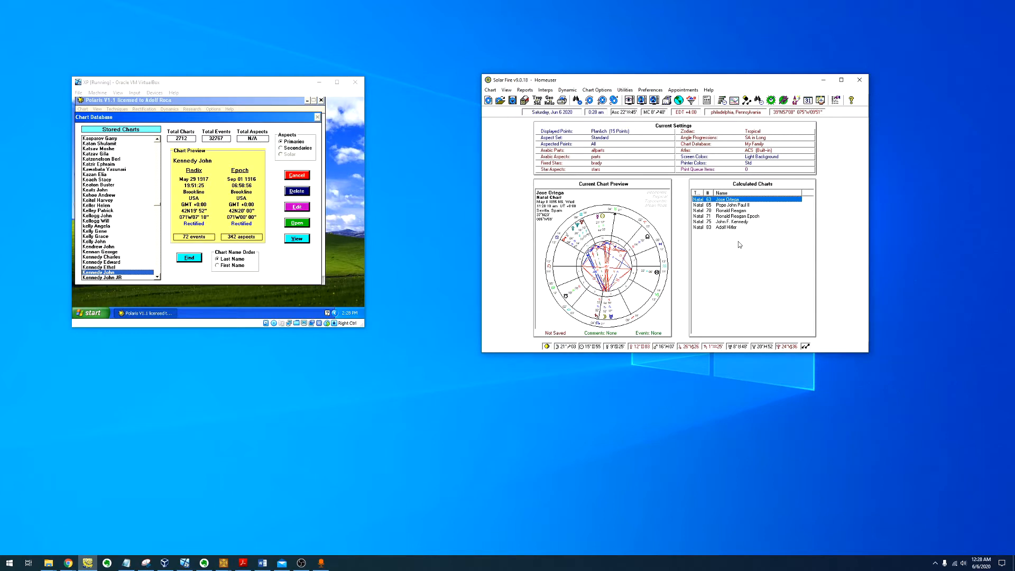
mouse_move(737, 242)
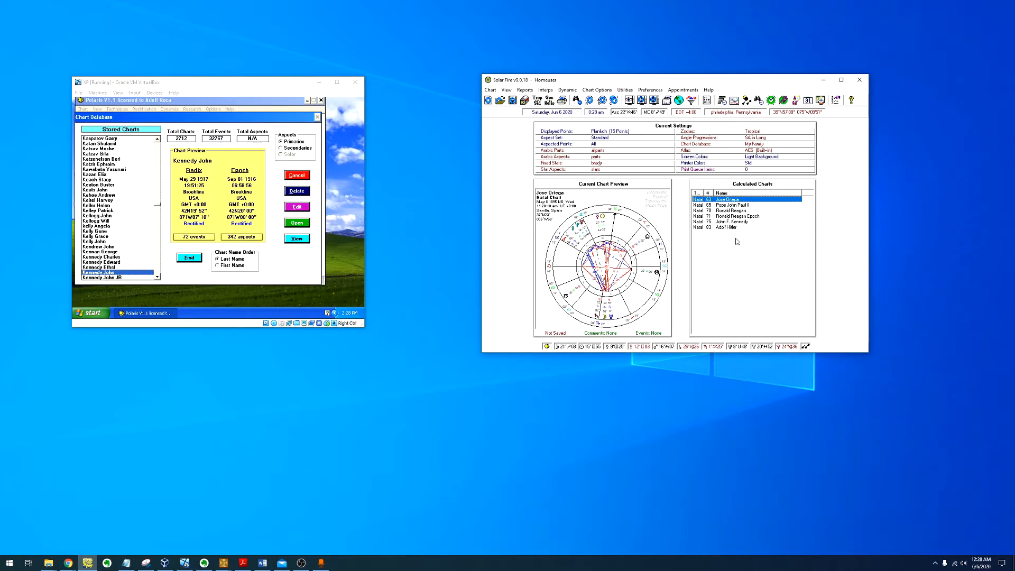
- Open John F. Kennedy's natal chart wheel from the Calculated Charts list
click(731, 221)
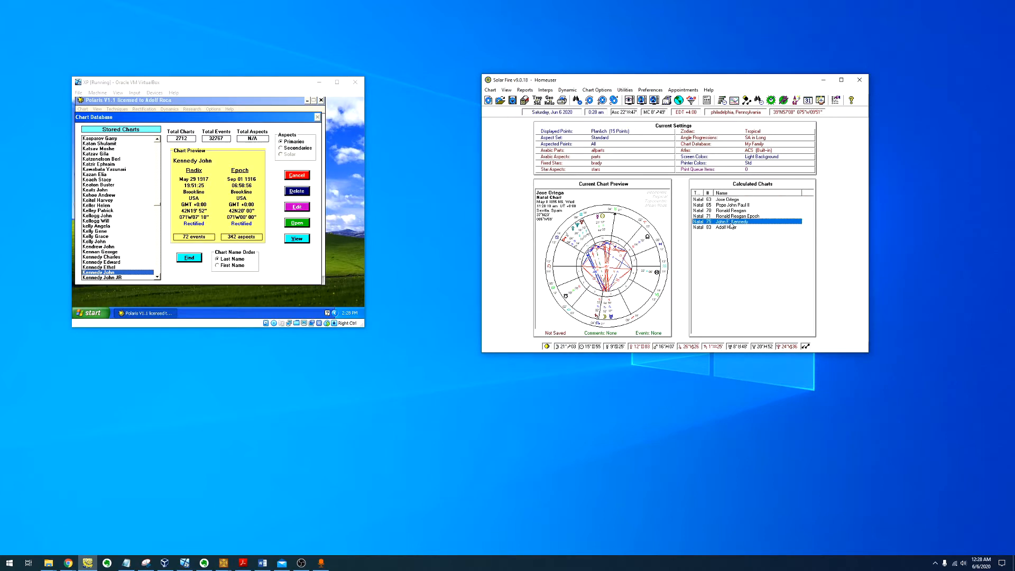
click(296, 237)
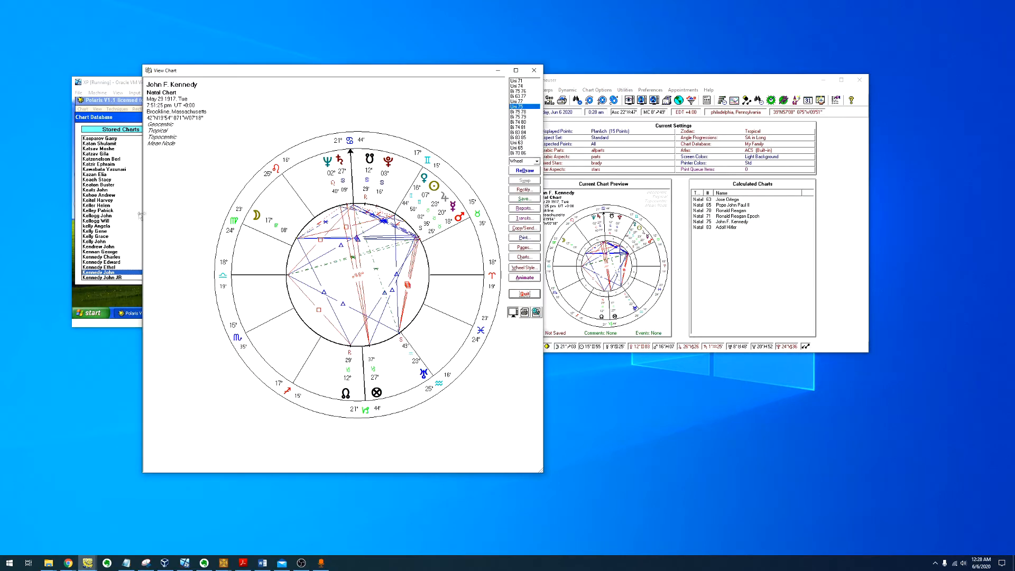
mouse_move(155, 212)
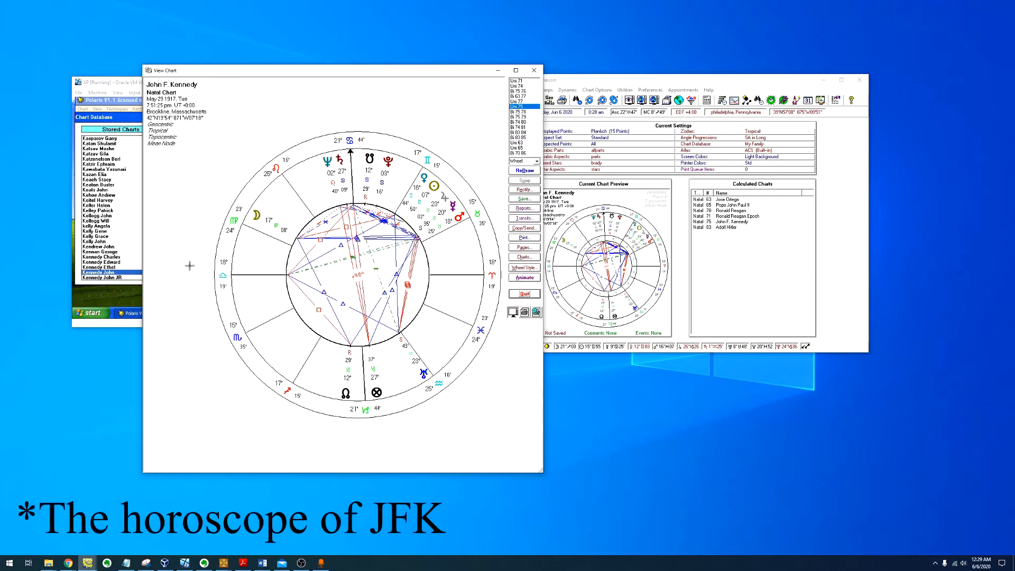
mouse_move(224, 382)
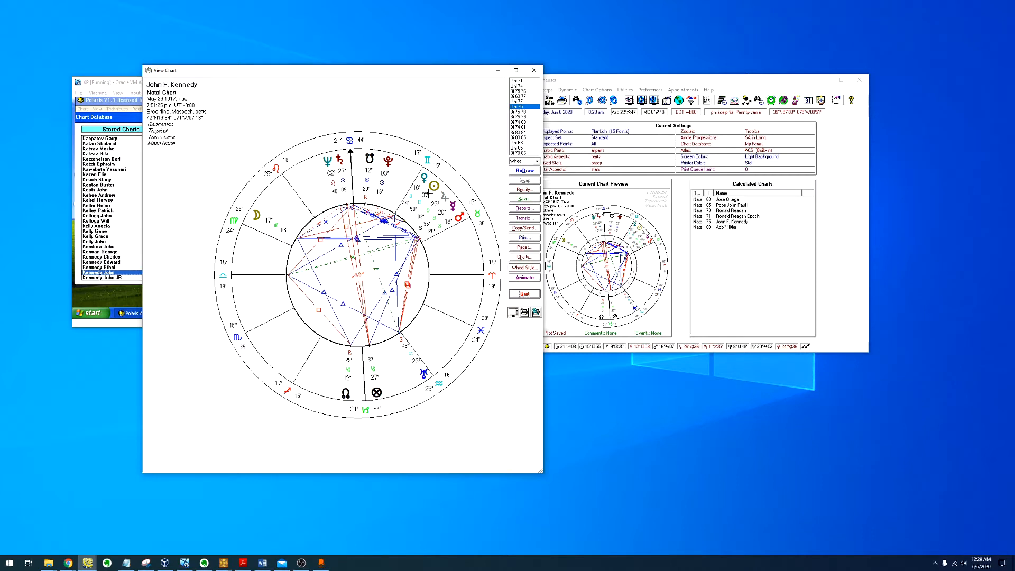
mouse_move(411, 167)
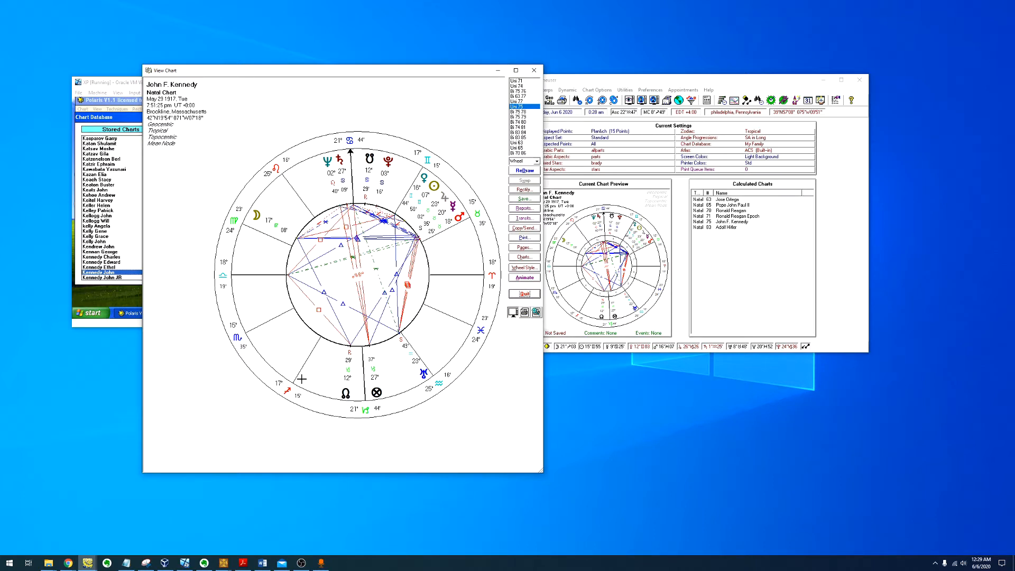
mouse_move(304, 378)
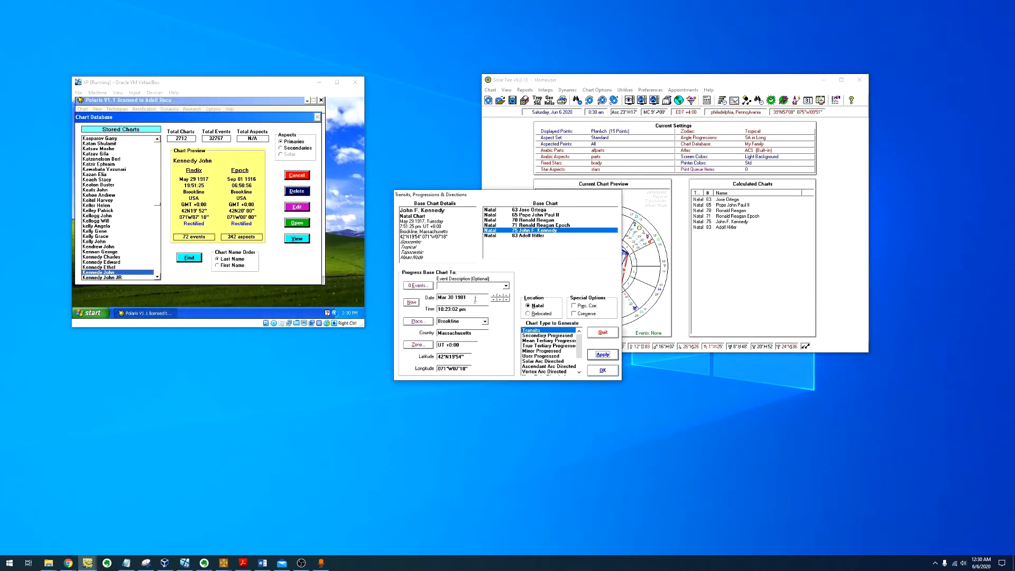
- Calculate Kennedy's transits for 22 November 1963 and assign his natal chart to the inner wheel
text(22 November 1963)
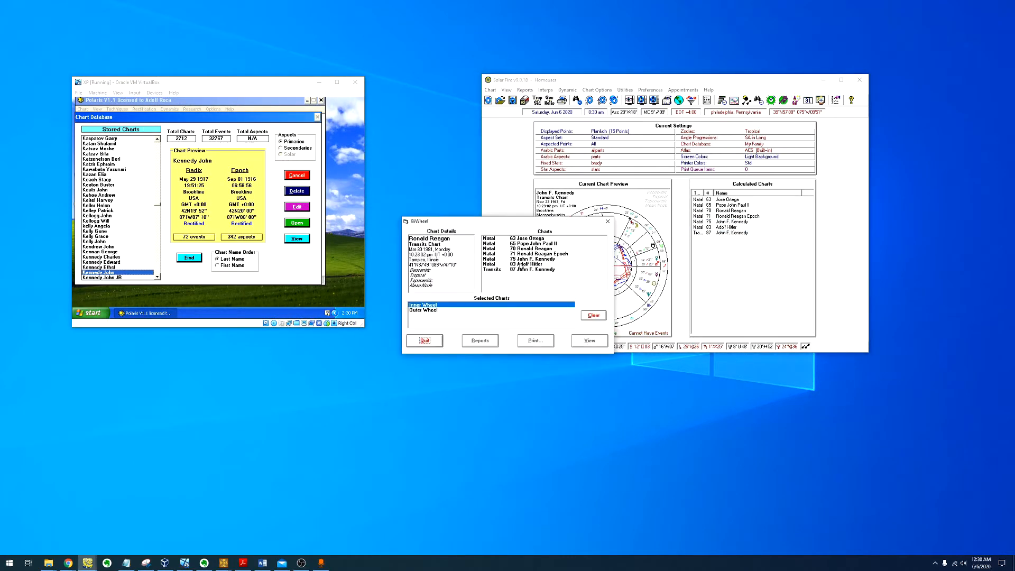
click(586, 339)
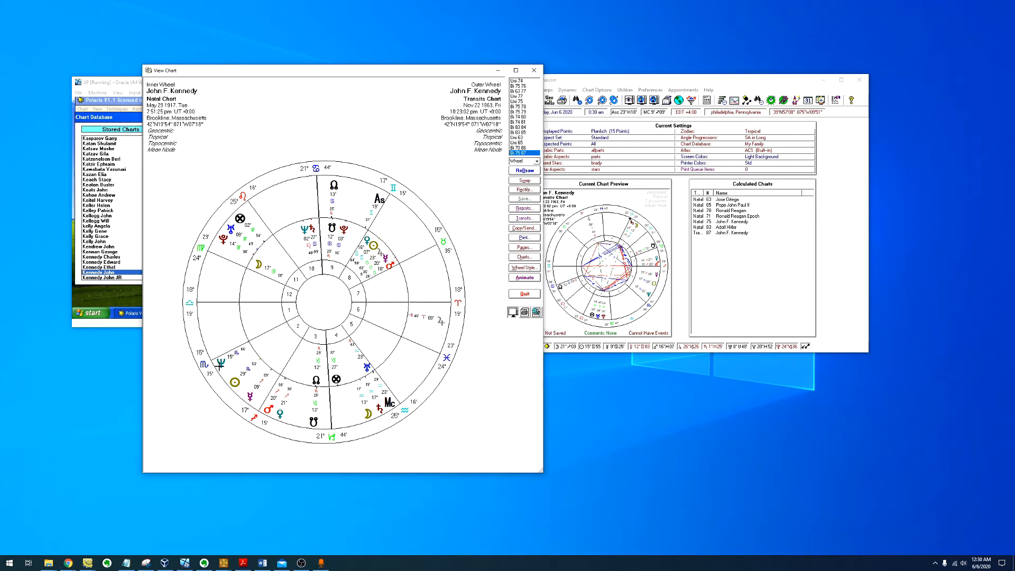
mouse_move(209, 367)
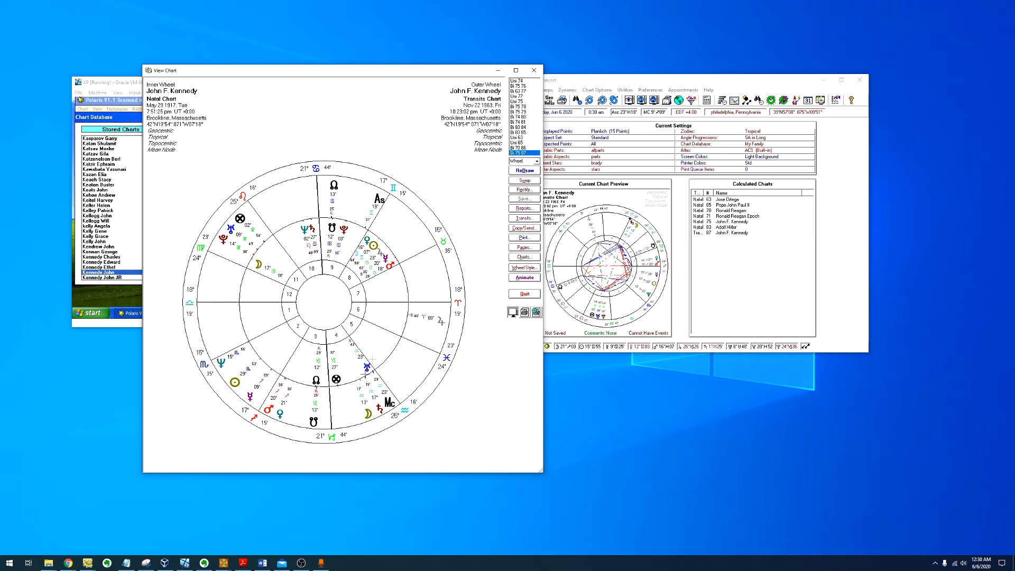
mouse_move(381, 445)
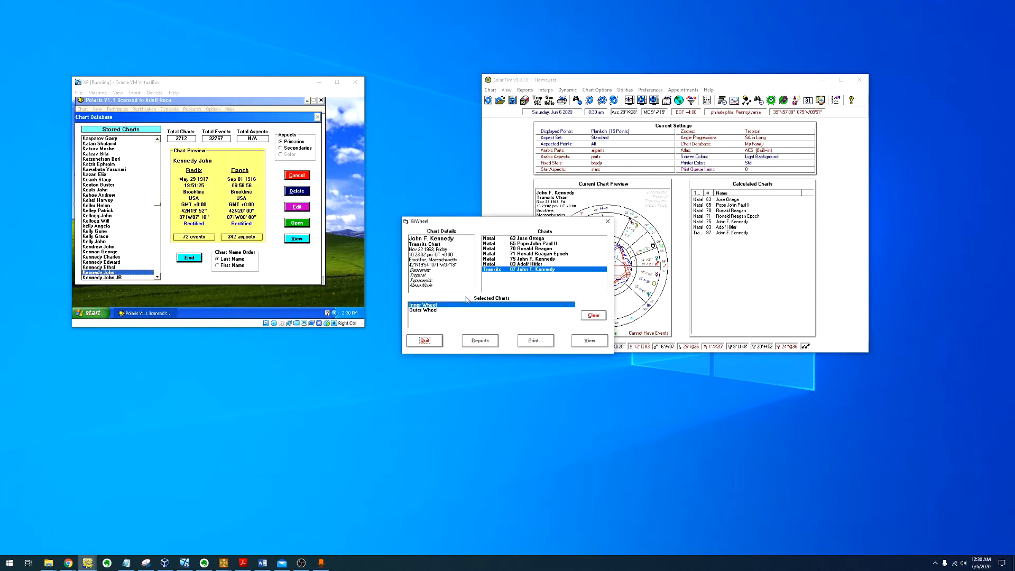
- Pair Kennedy's natal chart (inner) with the new transits chart (outer) for the biwheel
click(588, 339)
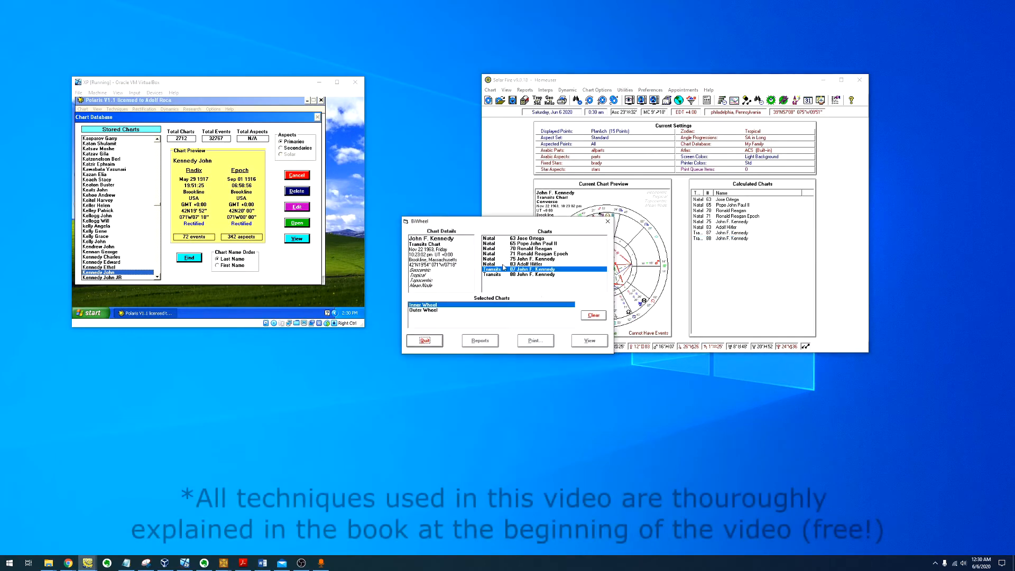
click(543, 257)
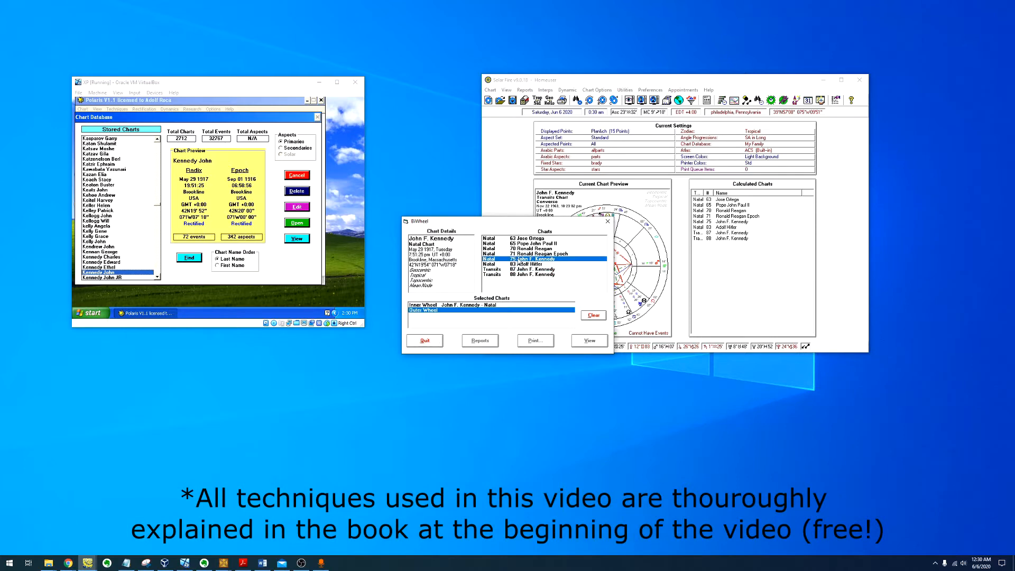
click(588, 339)
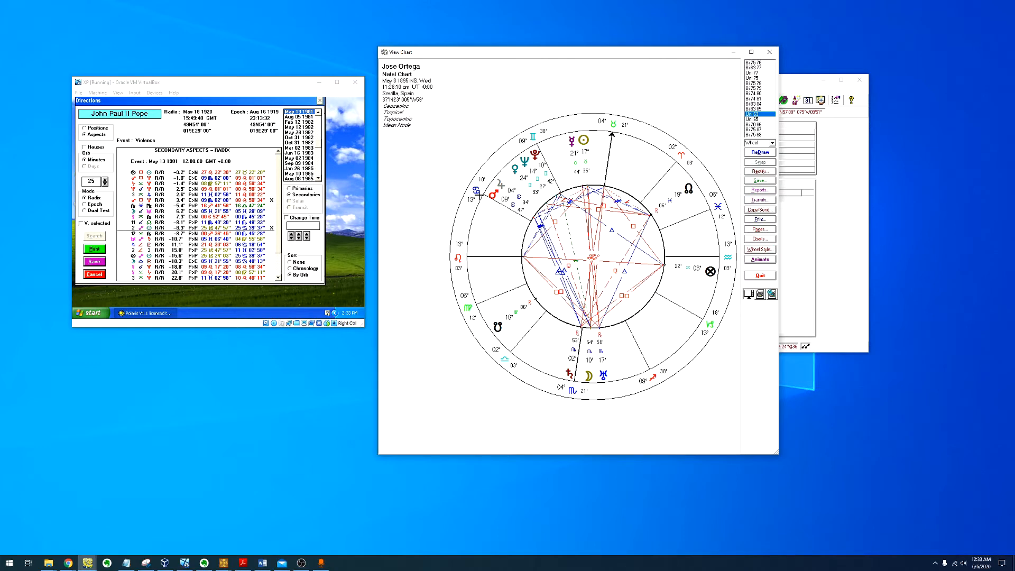
mouse_move(476, 96)
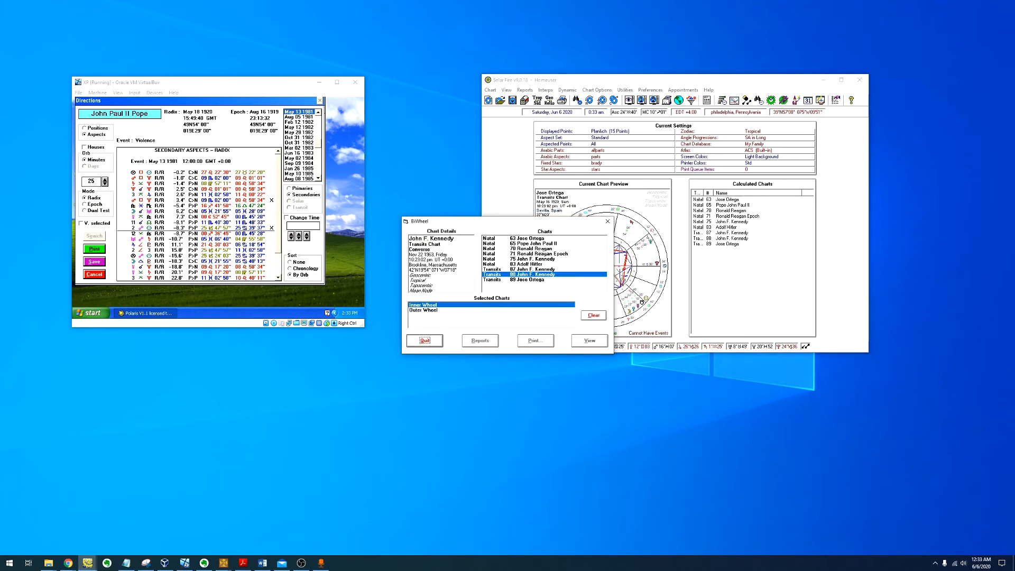
click(524, 279)
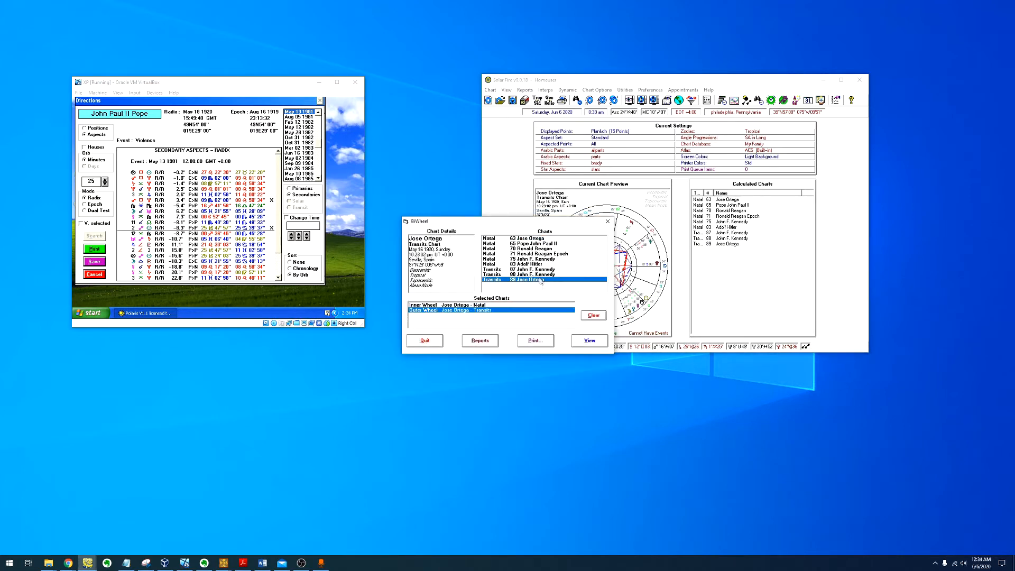
click(588, 341)
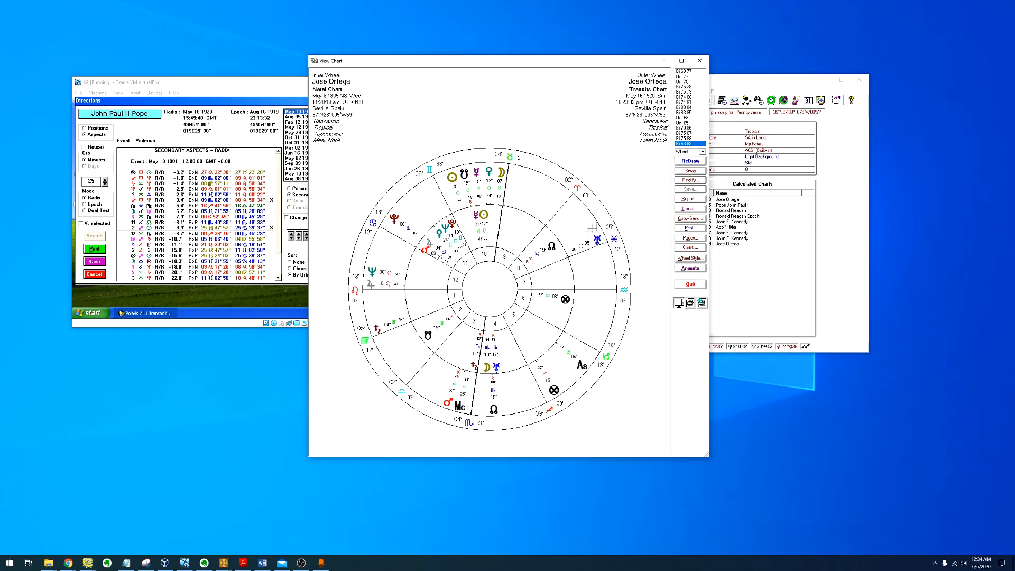
mouse_move(471, 320)
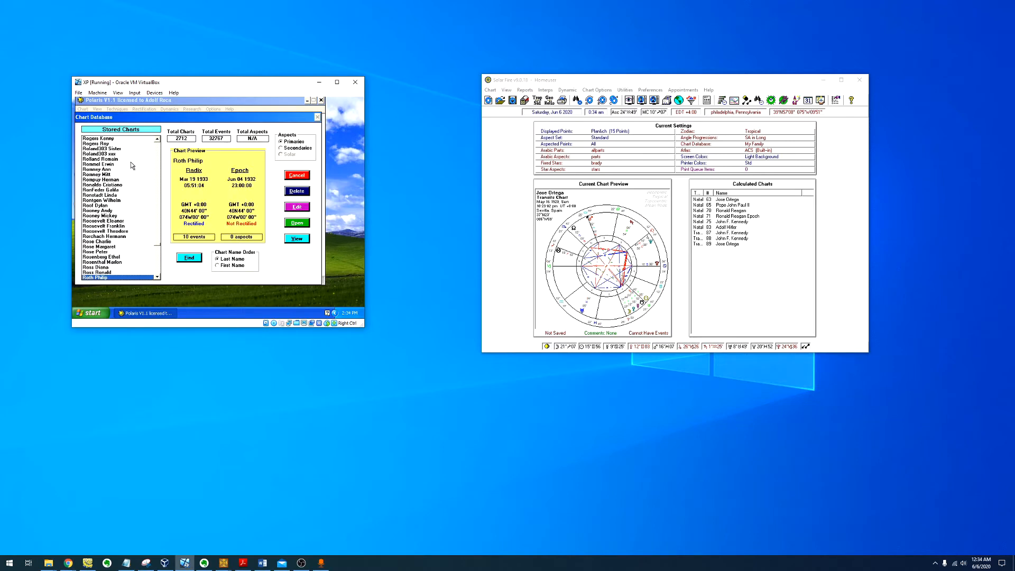
- Run Joselito Ortega's epoch-based directions for the May 16 1920 death event
click(103, 220)
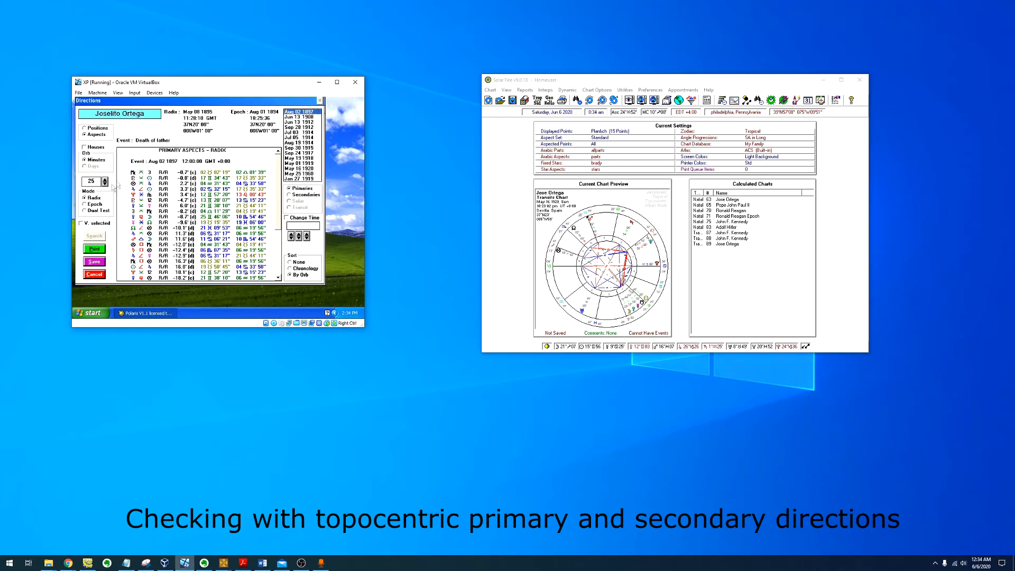
click(86, 204)
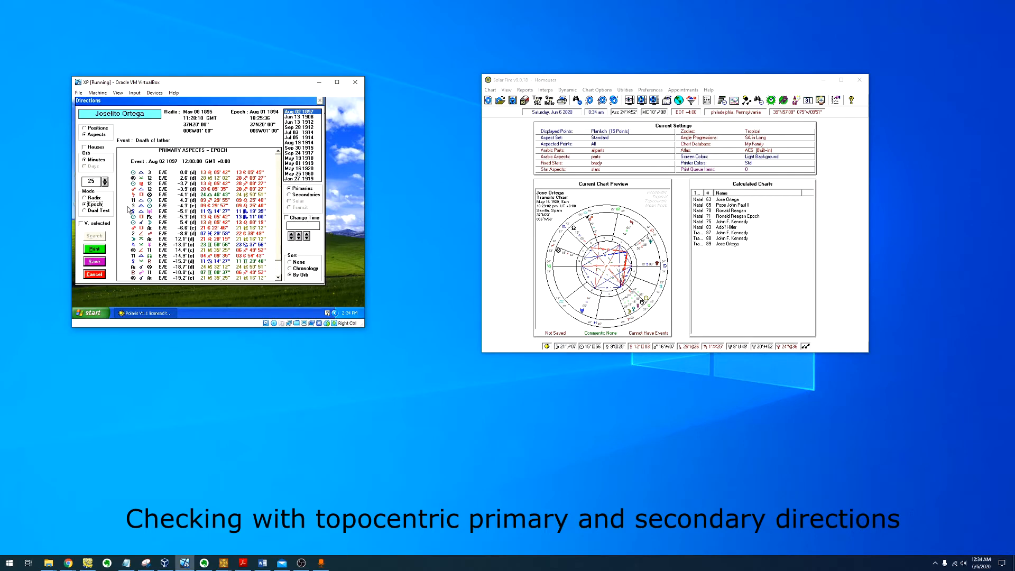
click(298, 174)
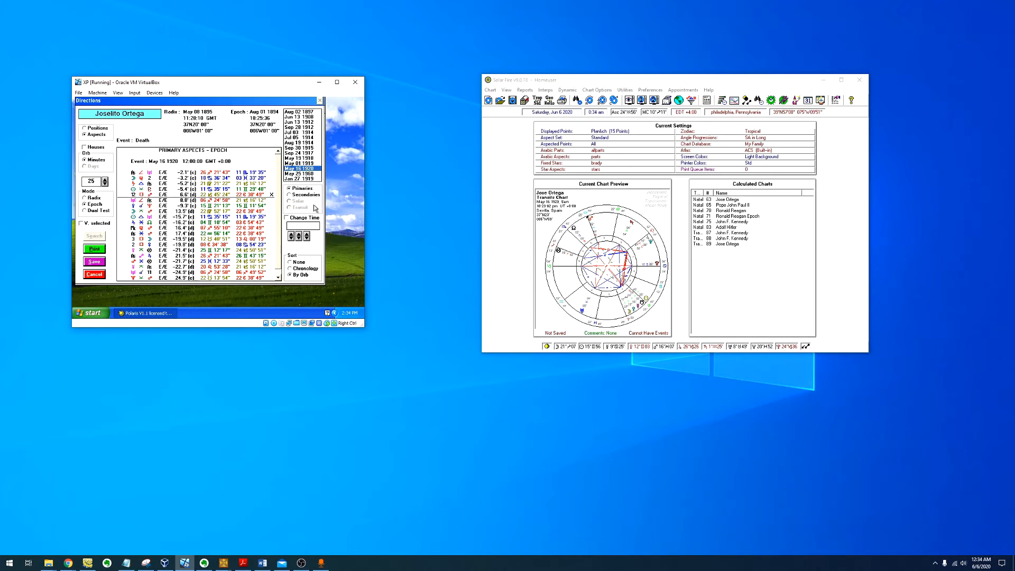
- Review Ortega's secondary and radix-based directions, then close the directions listing
click(291, 194)
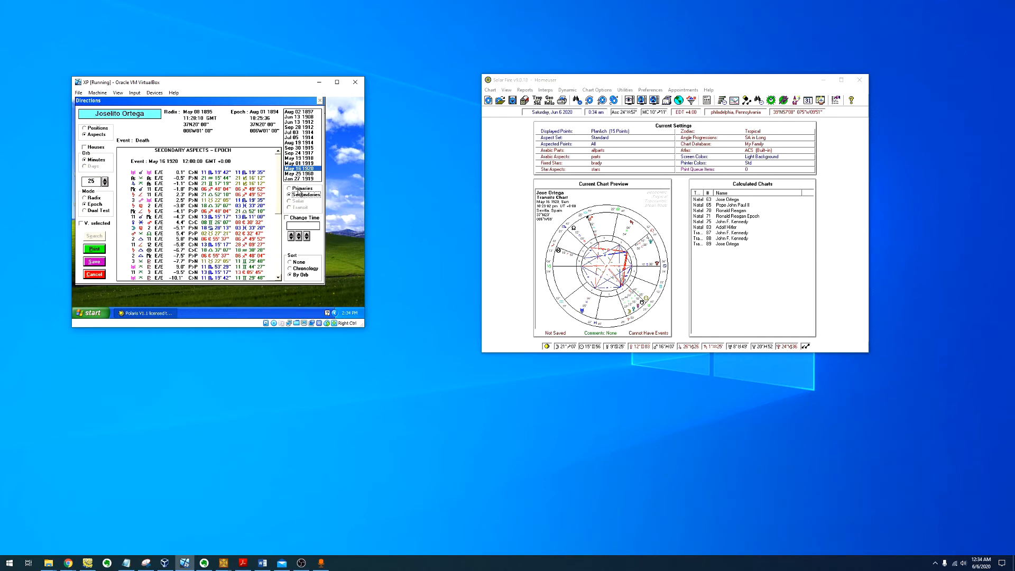
click(86, 198)
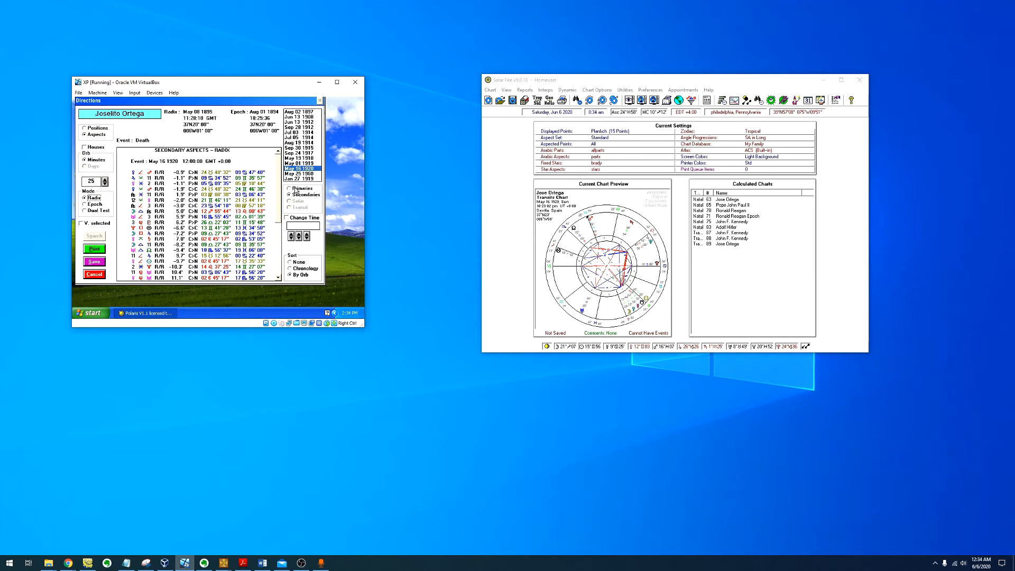
click(290, 188)
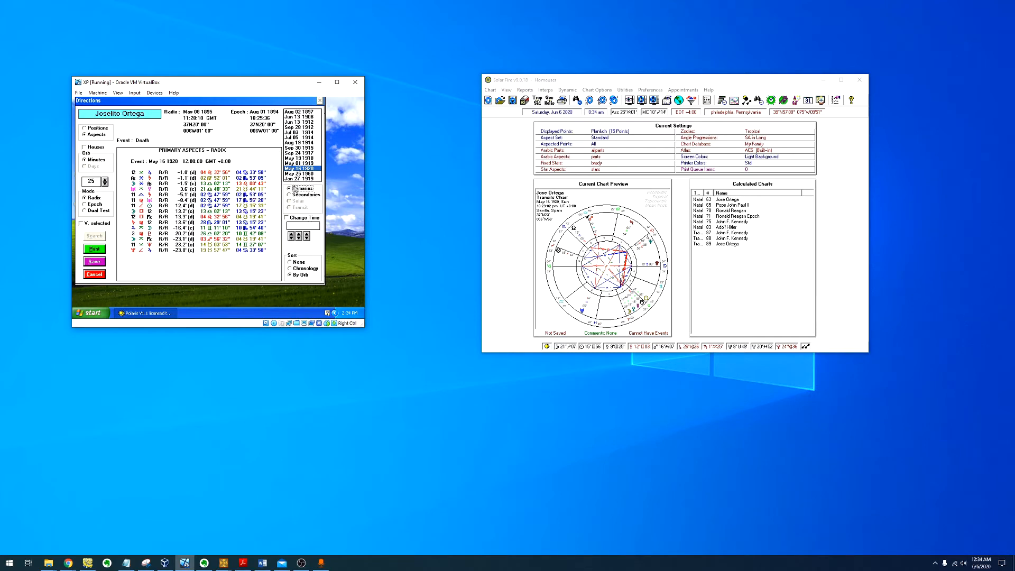
click(289, 195)
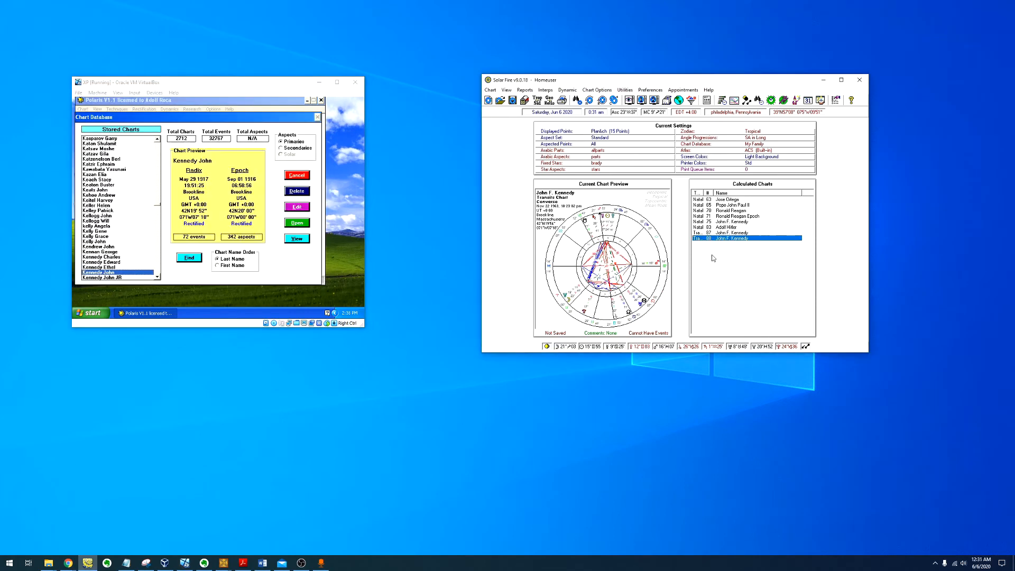
mouse_move(719, 252)
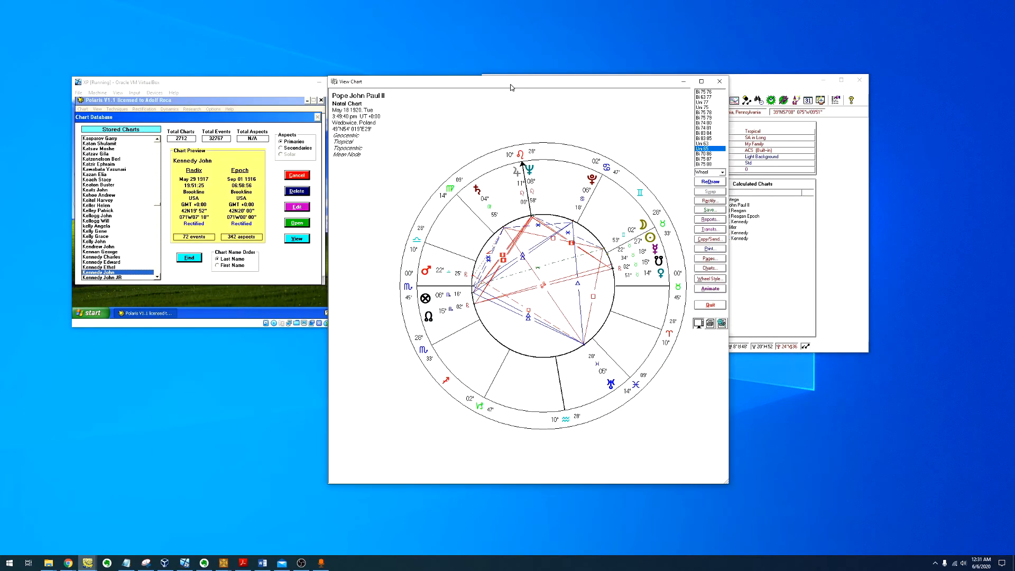
- Move Pope John Paul II's natal chart window higher on the screen
drag(511, 82, 510, 53)
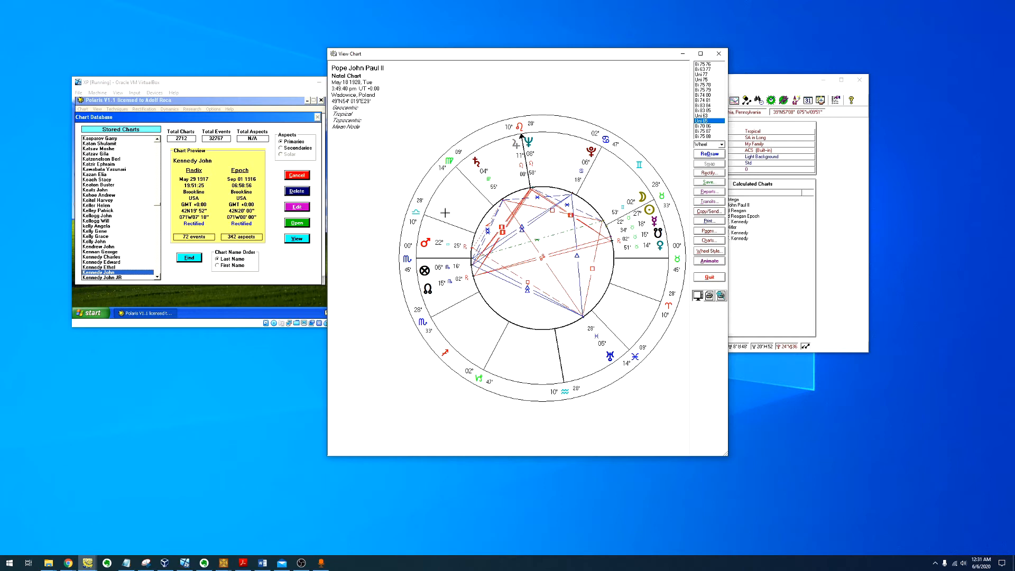
mouse_move(445, 213)
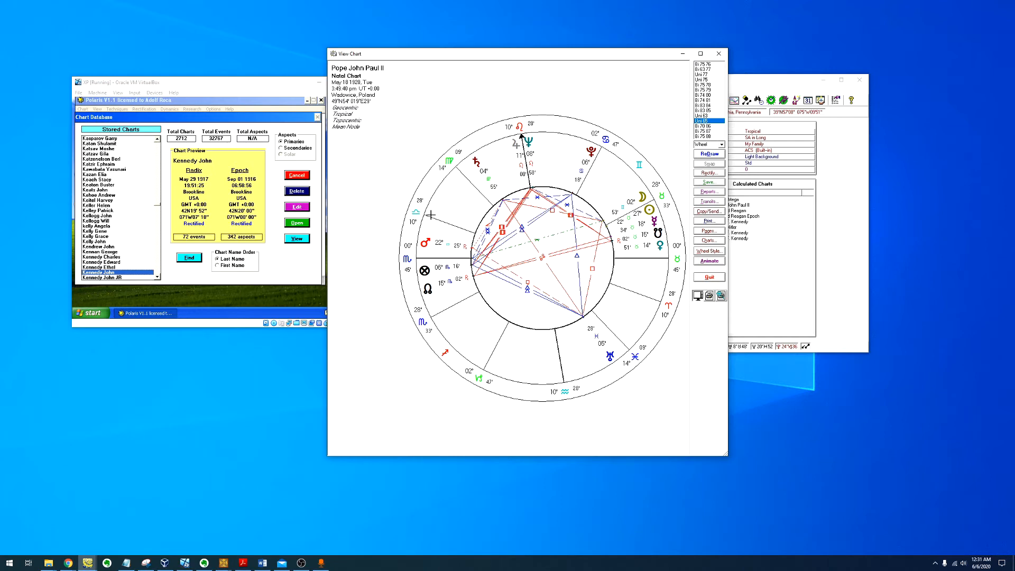
mouse_move(438, 225)
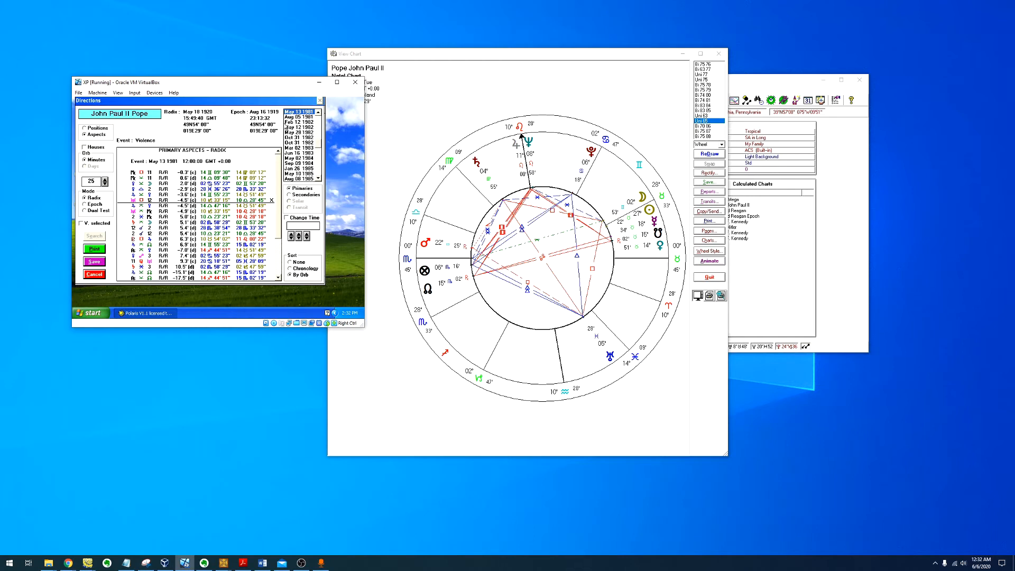
mouse_move(137, 204)
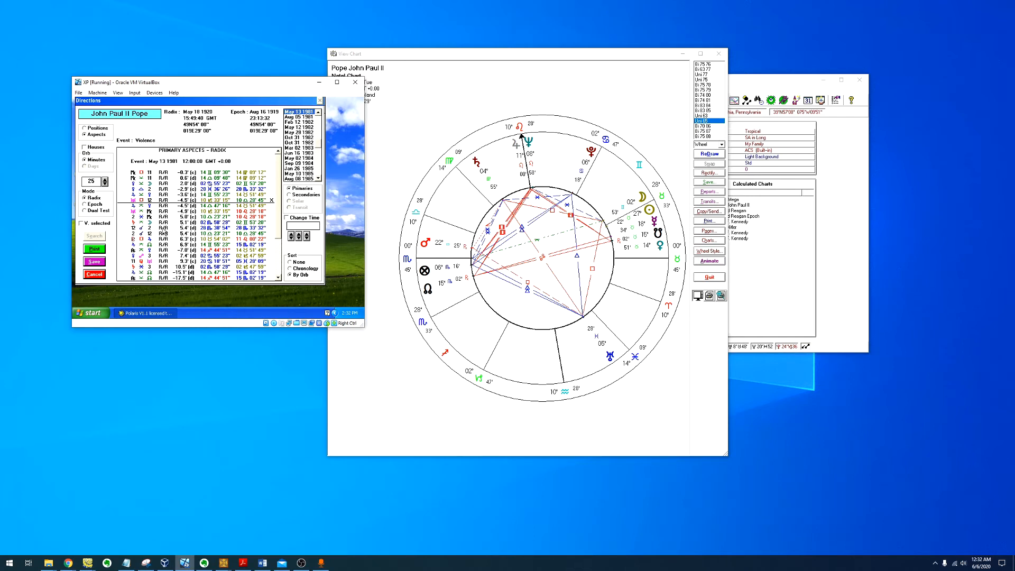
- Show John Paul II's secondary aspect directions, then close the directions listing
click(288, 194)
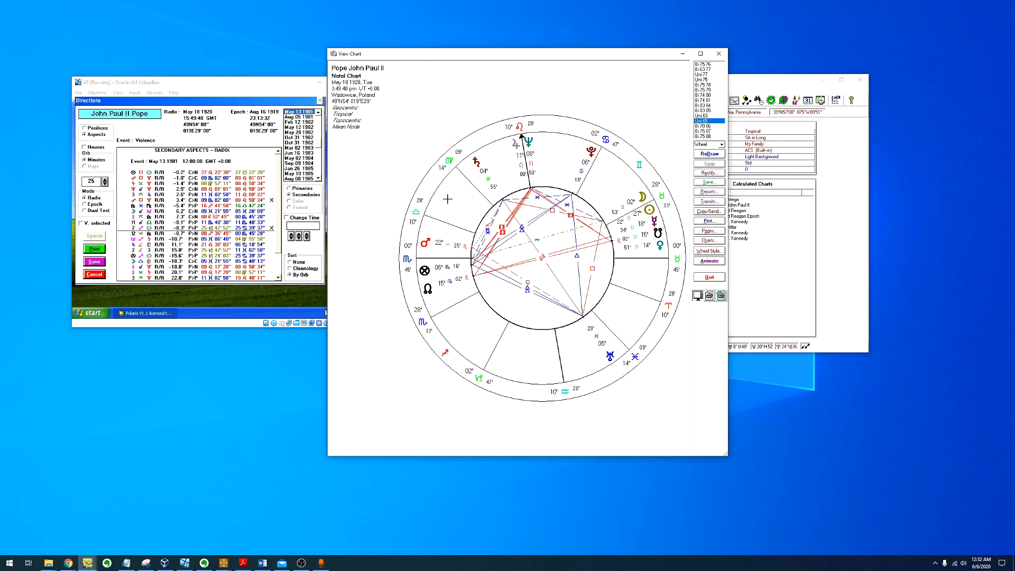
mouse_move(454, 204)
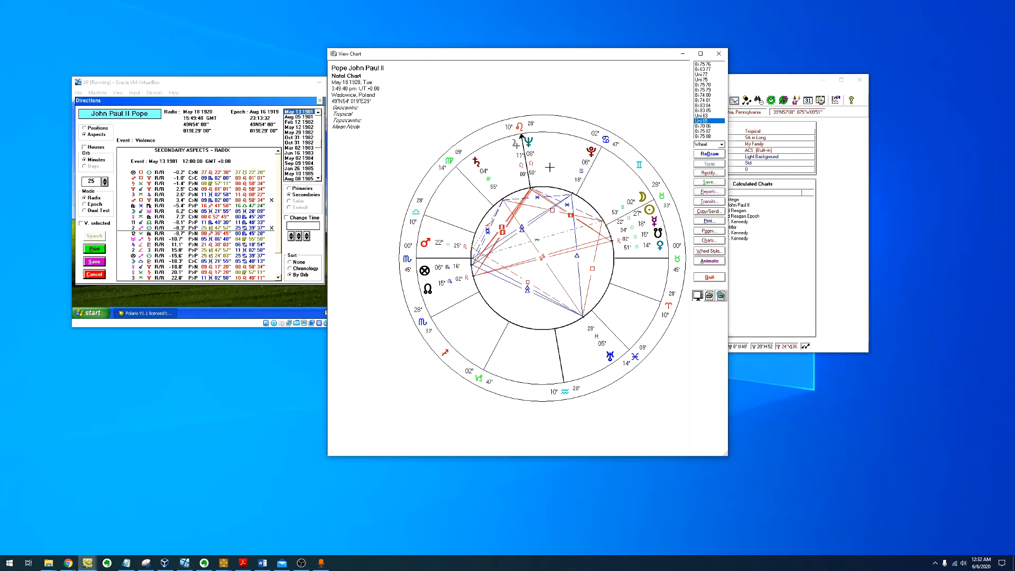
click(718, 53)
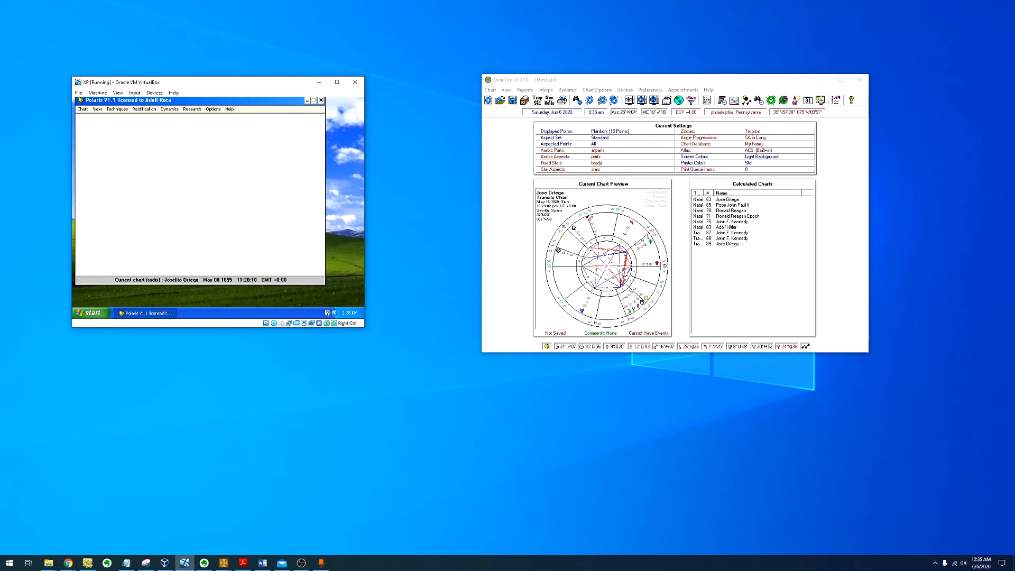
- Open Ronald Reagan's natal chart wheel from the Calculated Charts list
click(734, 216)
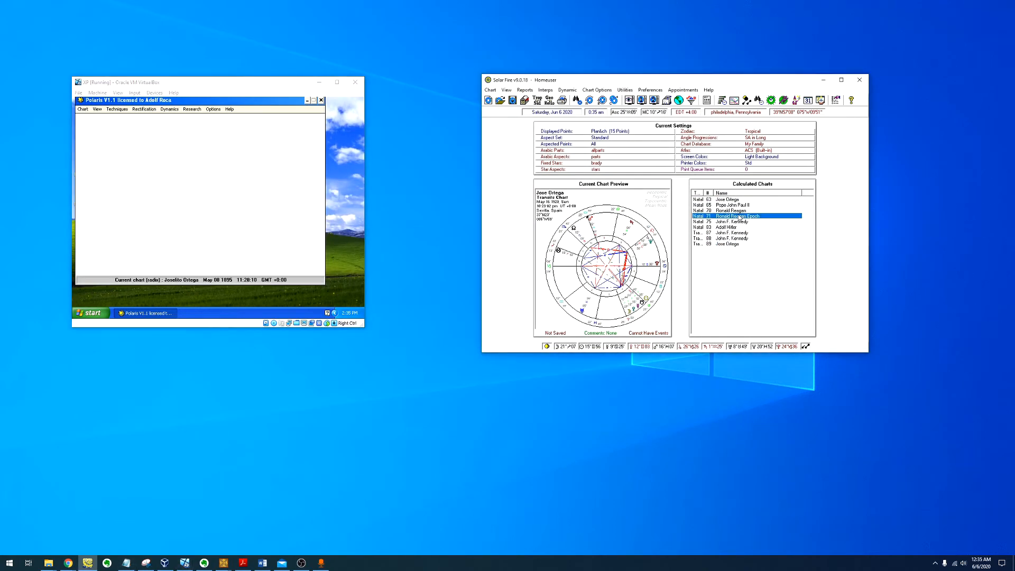
double_click(737, 216)
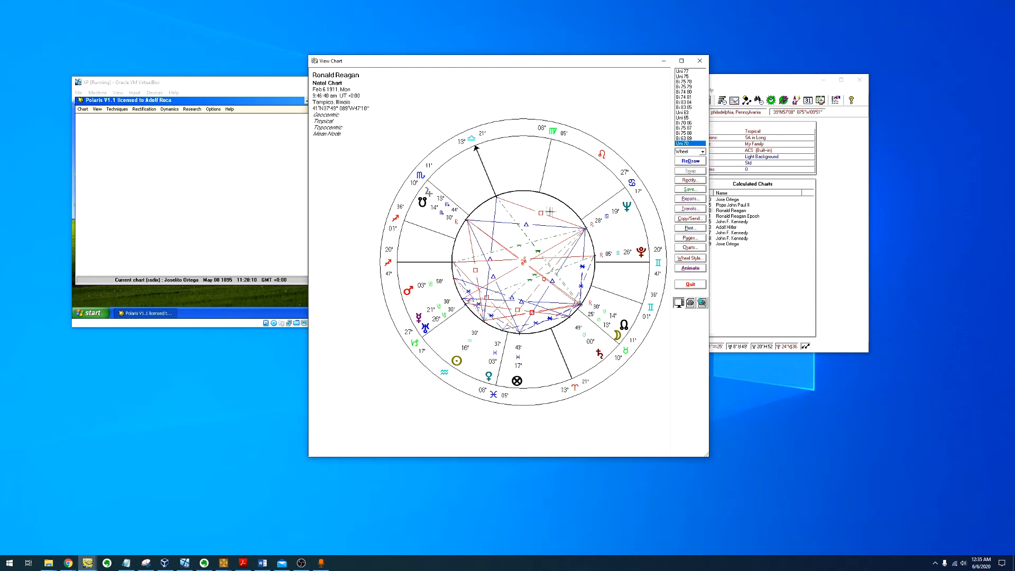
mouse_move(636, 234)
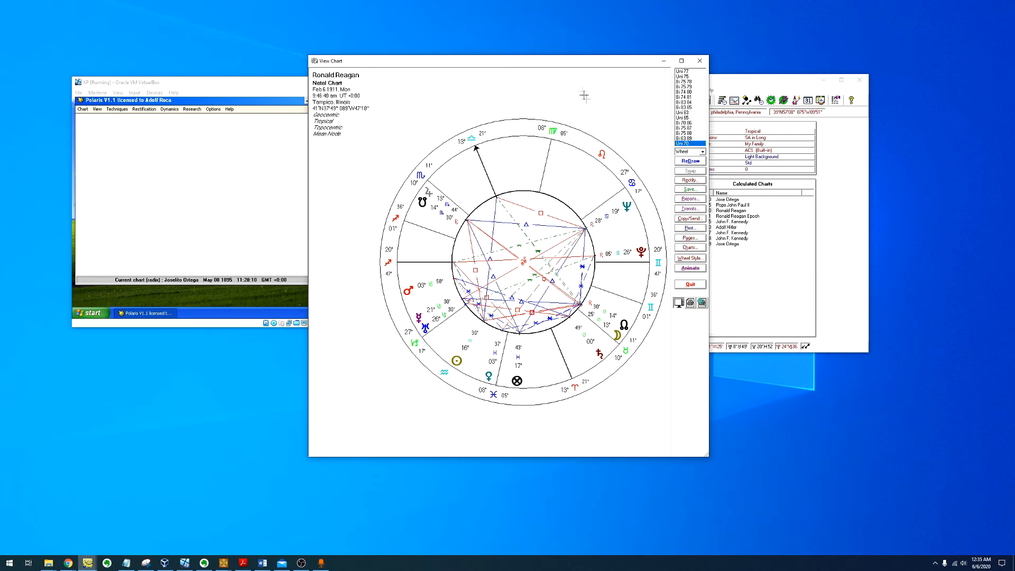
- Move Reagan's chart window toward the middle of the desktop
drag(505, 61, 333, 69)
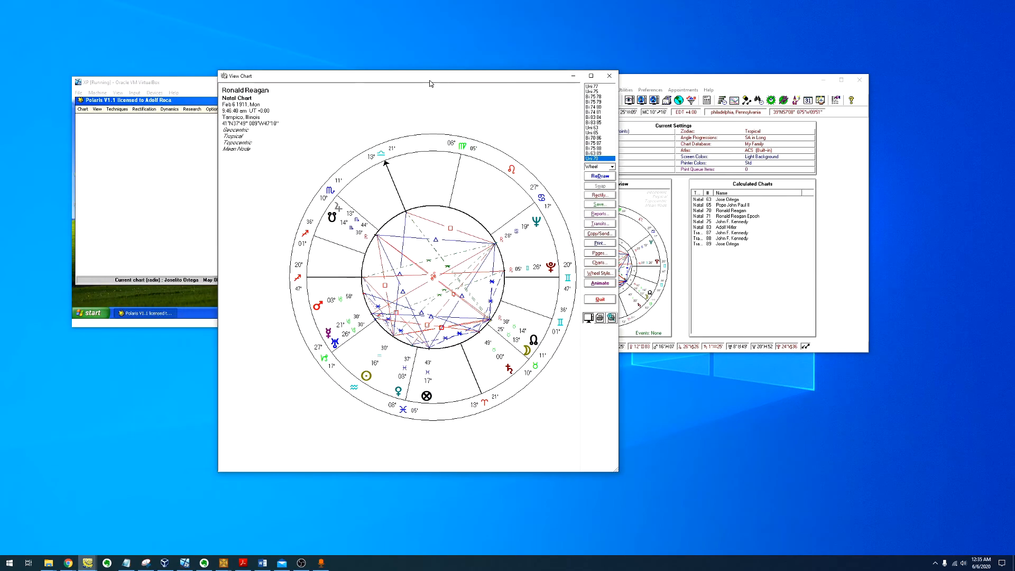
drag(429, 76, 443, 72)
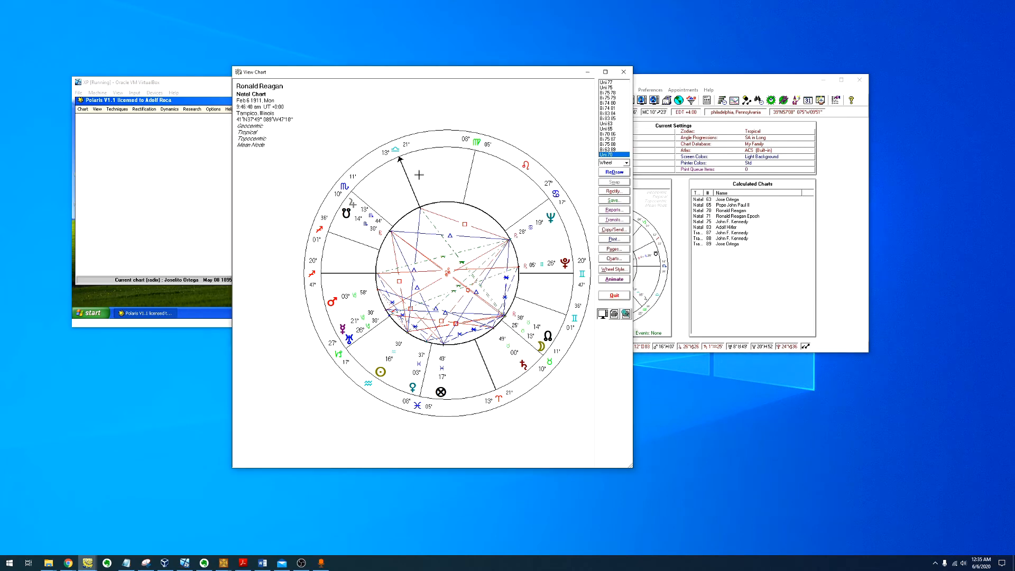
mouse_move(577, 189)
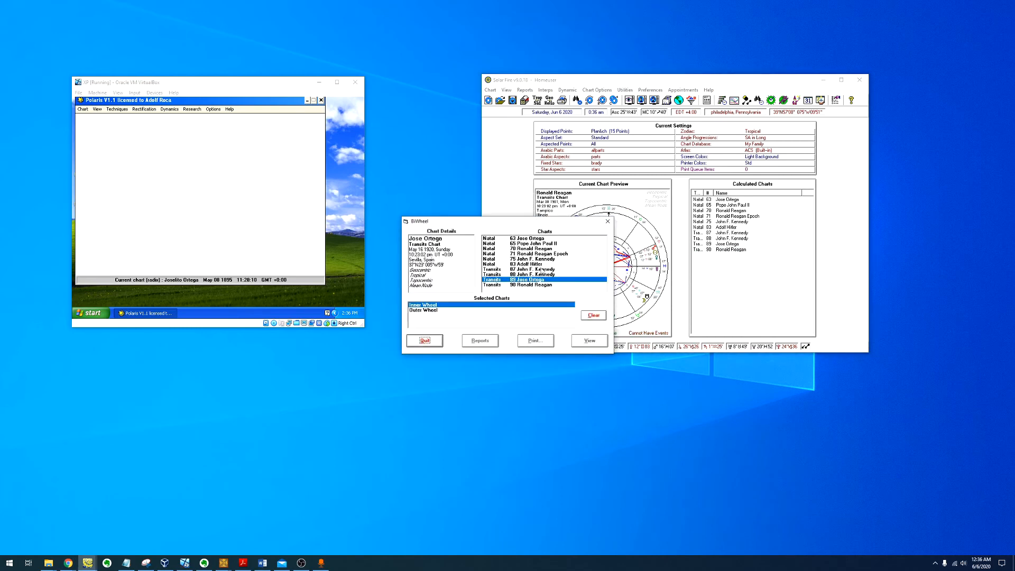
- Choose Reagan's natal chart for the inner wheel of the 30 March 1981 biwheel
click(588, 341)
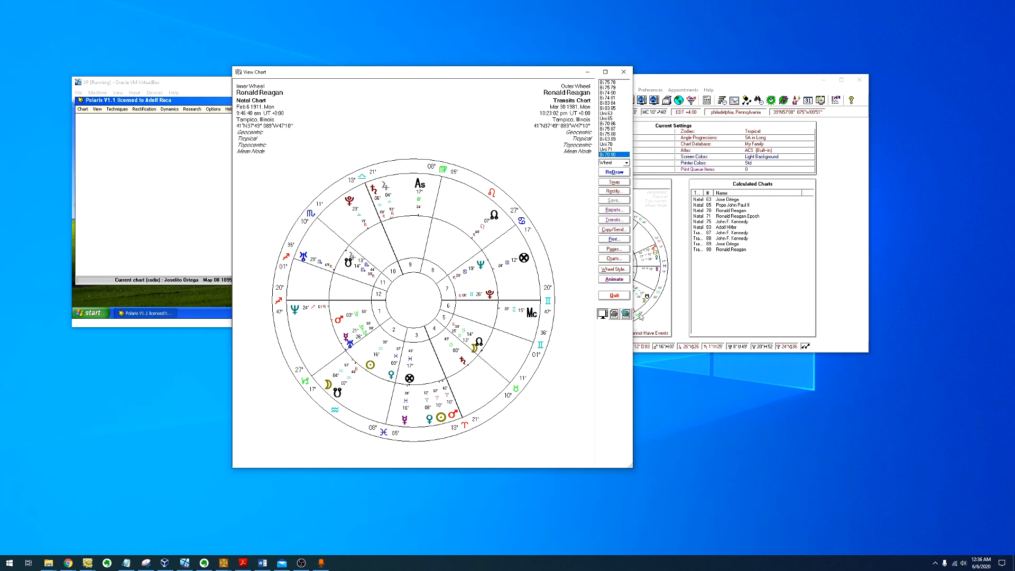
mouse_move(645, 310)
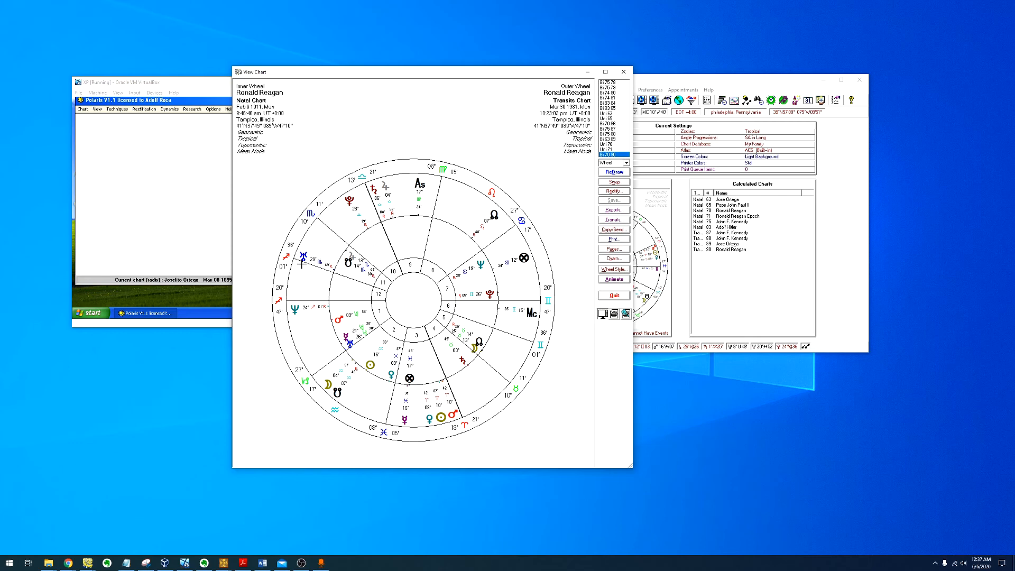
mouse_move(296, 274)
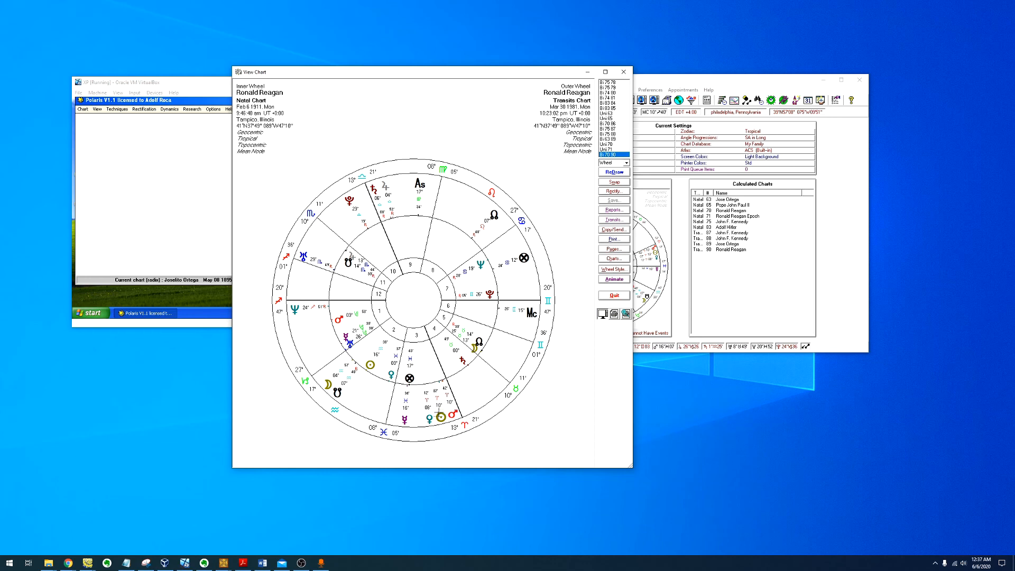
mouse_move(426, 389)
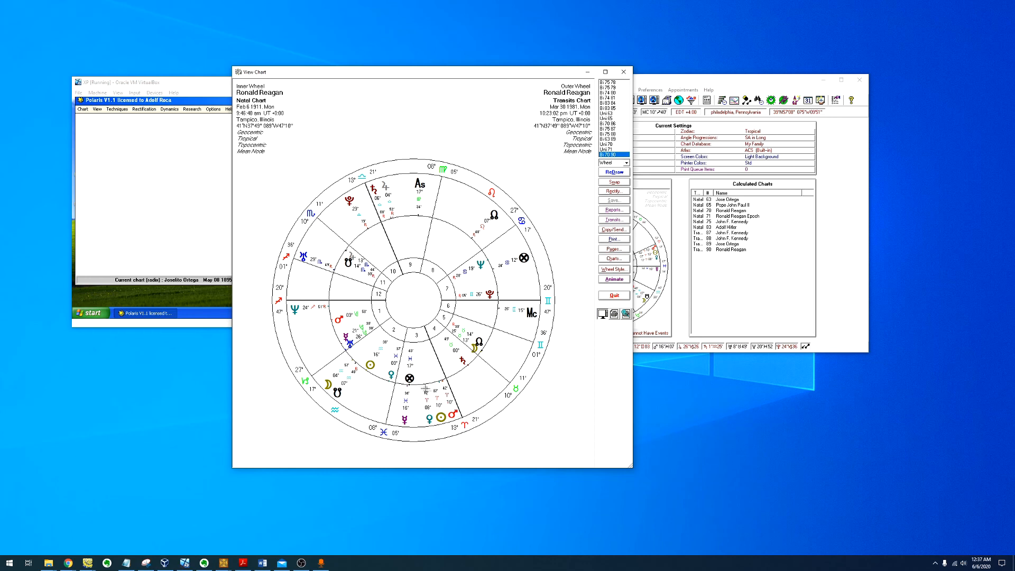
mouse_move(347, 162)
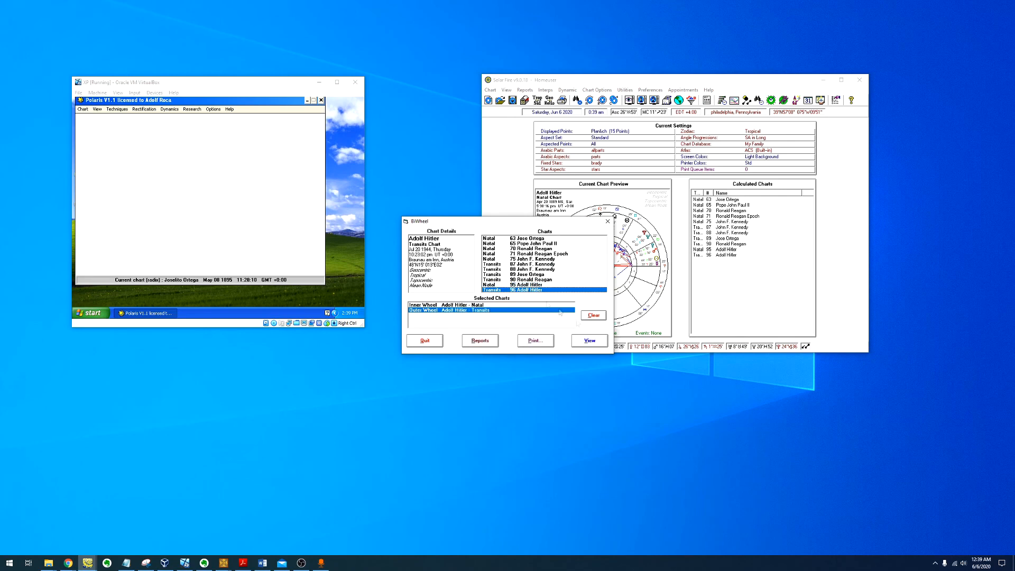
- Display Hitler's natal chart inside his 20 July 1944 transits biwheel
click(587, 340)
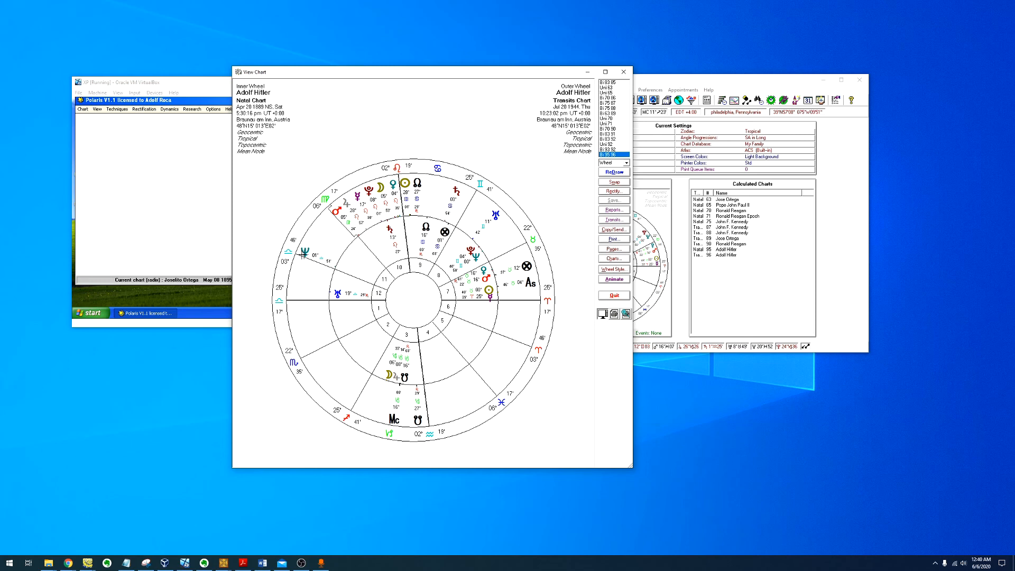
mouse_move(279, 253)
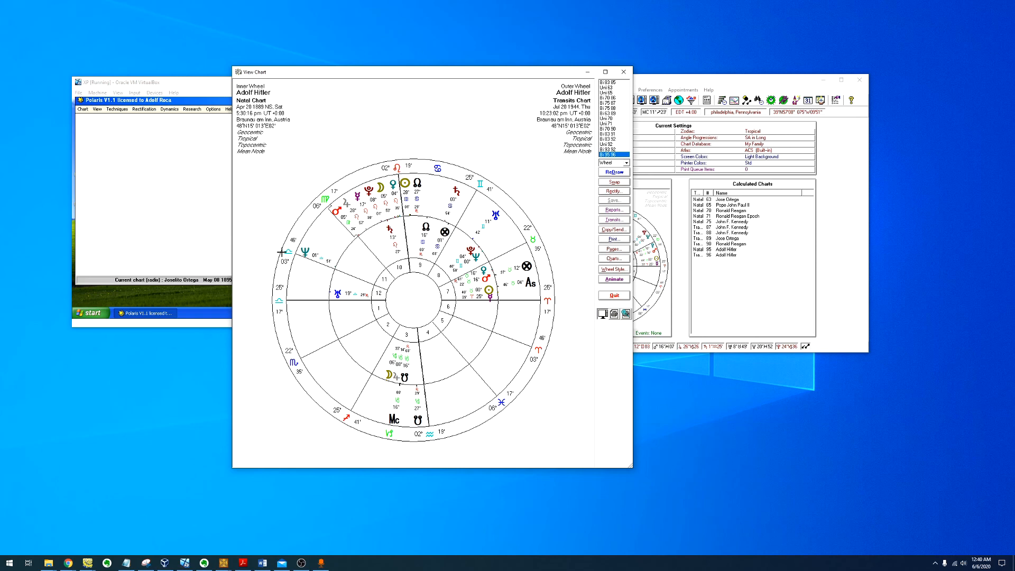